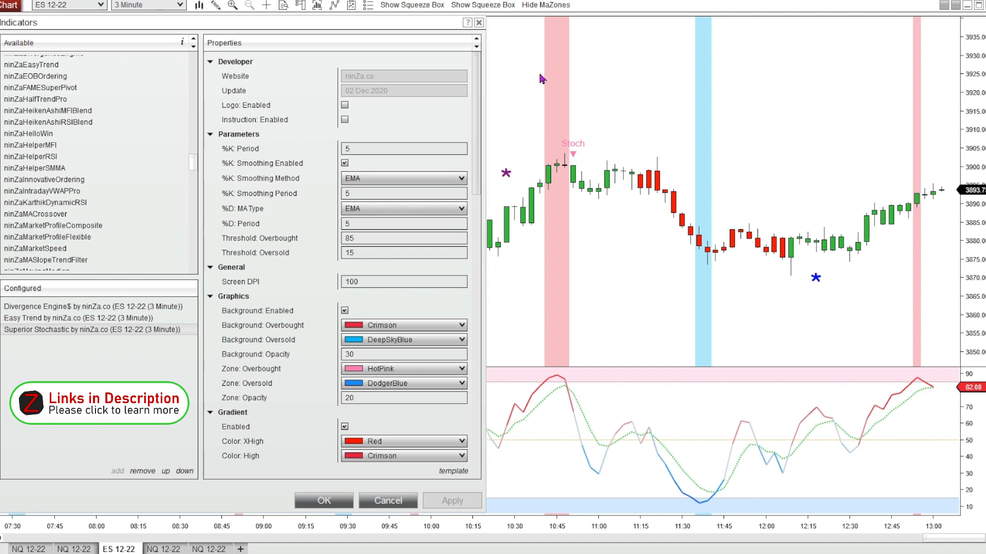
pyautogui.moveTo(586, 111)
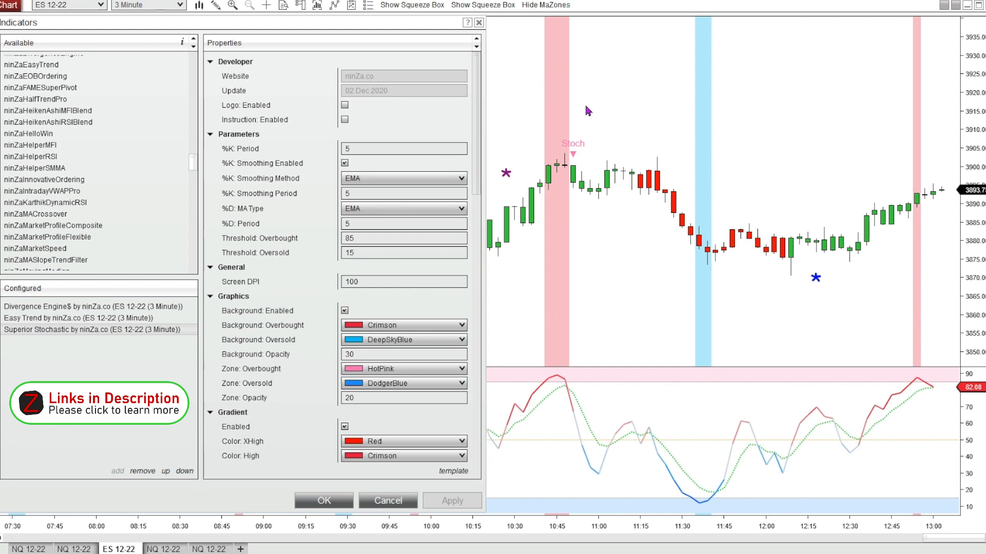
pyautogui.moveTo(660, 121)
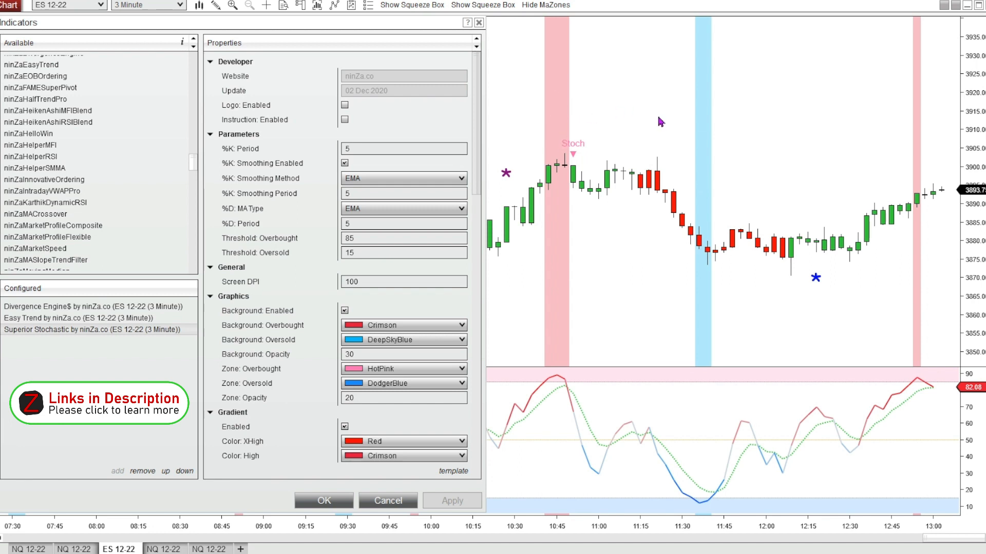
pyautogui.moveTo(592, 218)
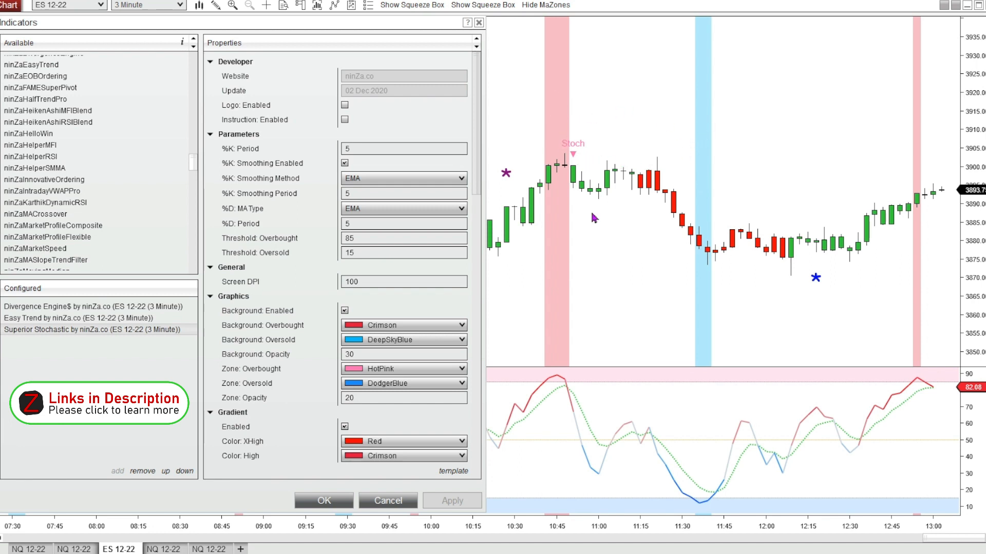
pyautogui.moveTo(621, 443)
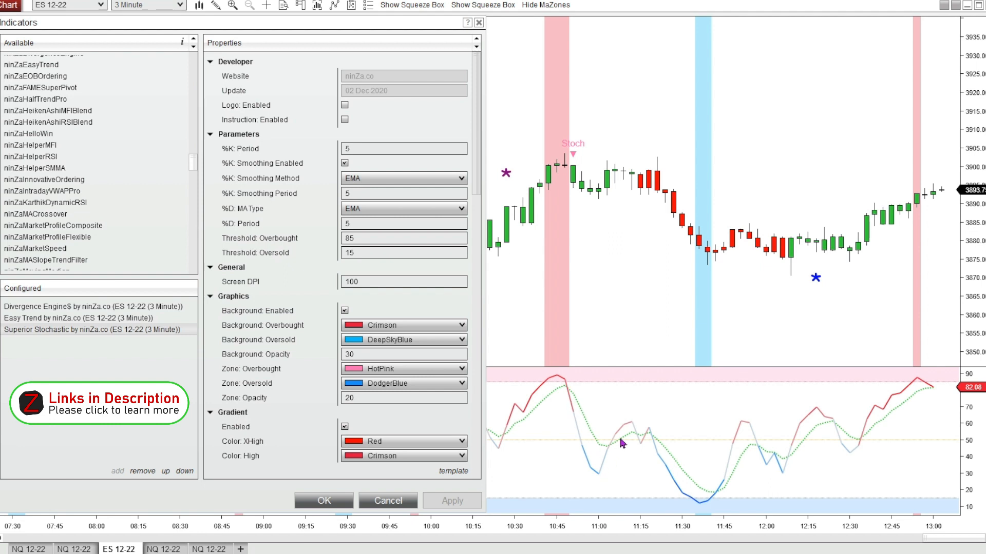
pyautogui.moveTo(882, 408)
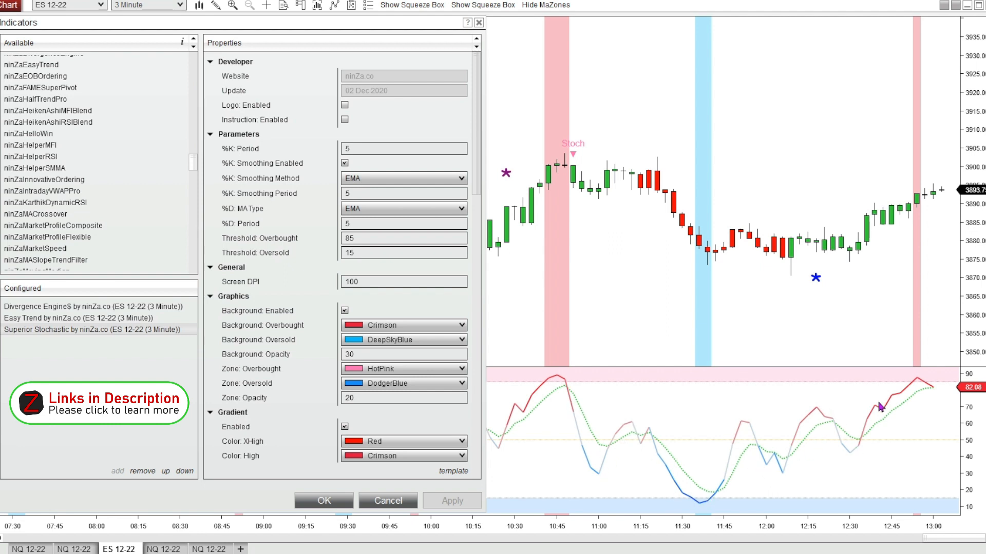
pyautogui.moveTo(861, 433)
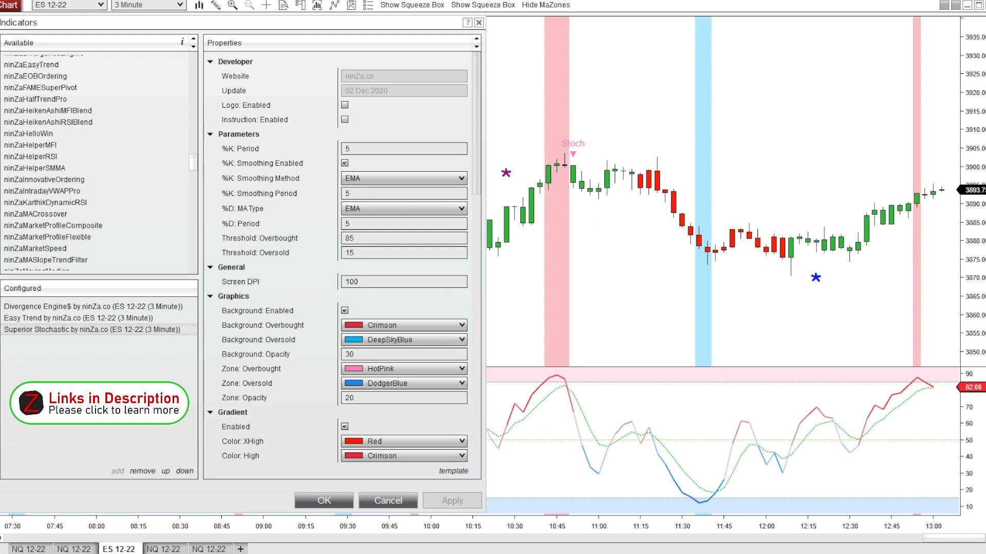
pyautogui.moveTo(585, 132)
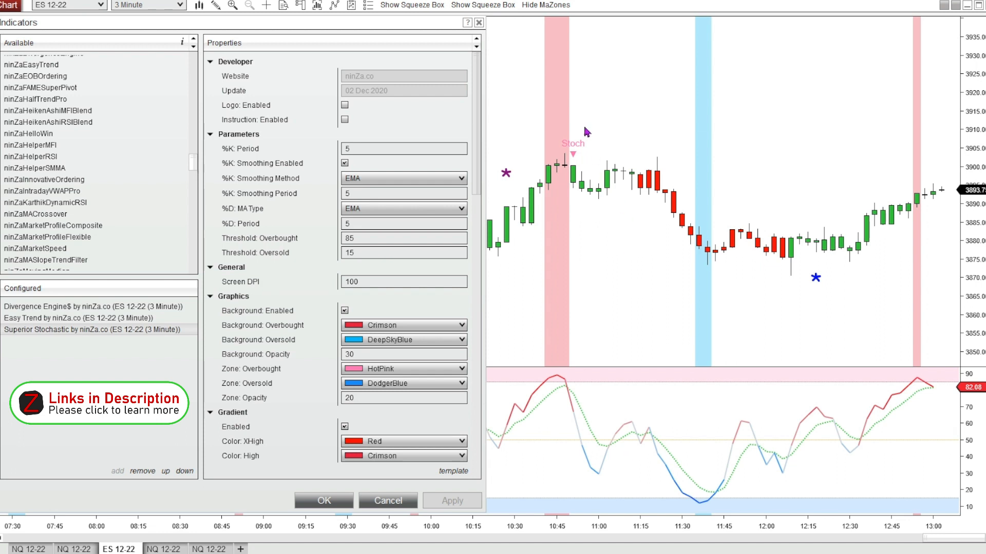
pyautogui.moveTo(699, 155)
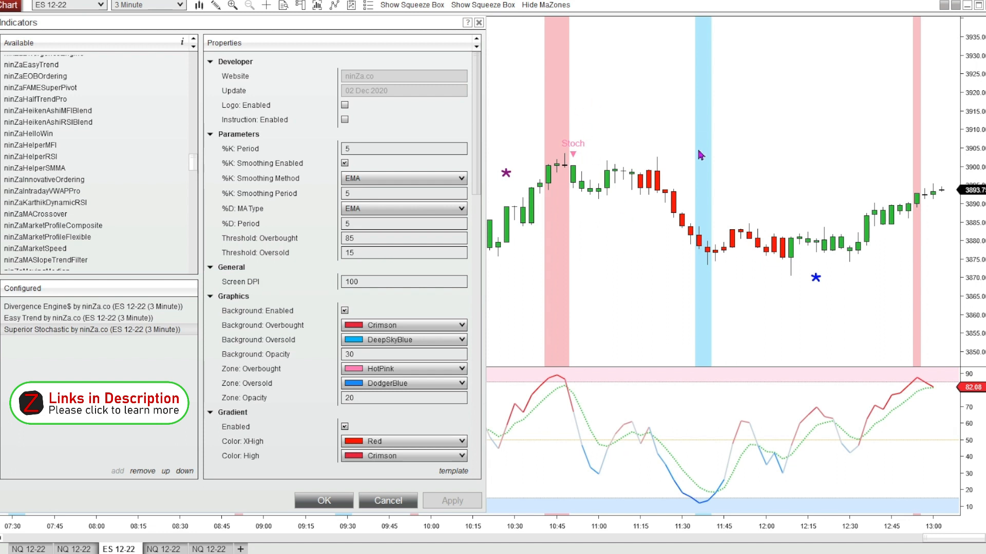
pyautogui.moveTo(82, 366)
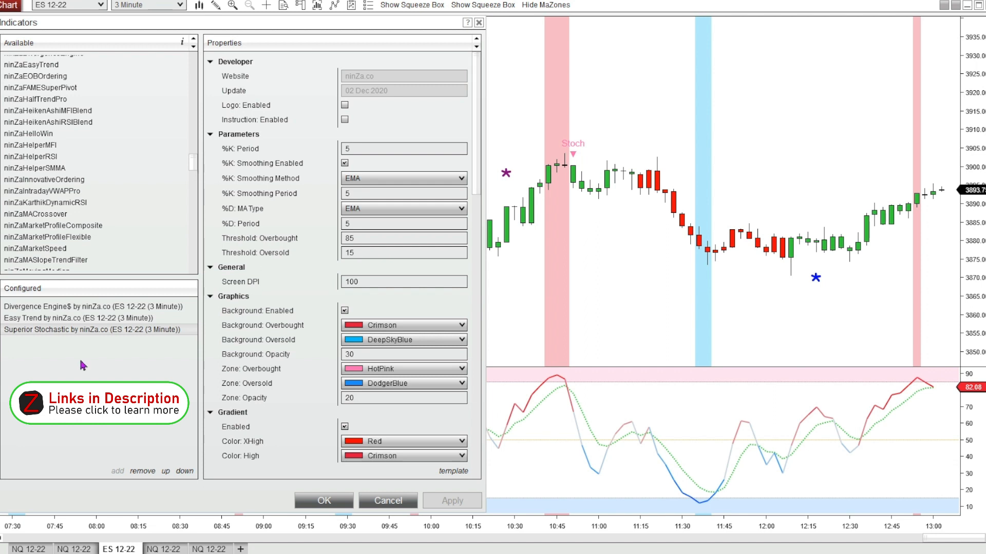
pyautogui.moveTo(30, 337)
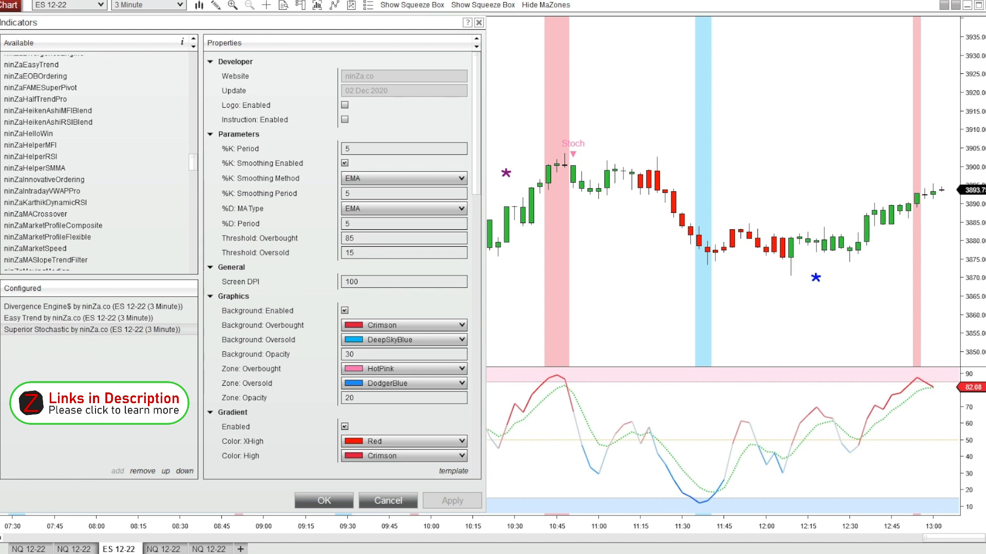
pyautogui.moveTo(277, 209)
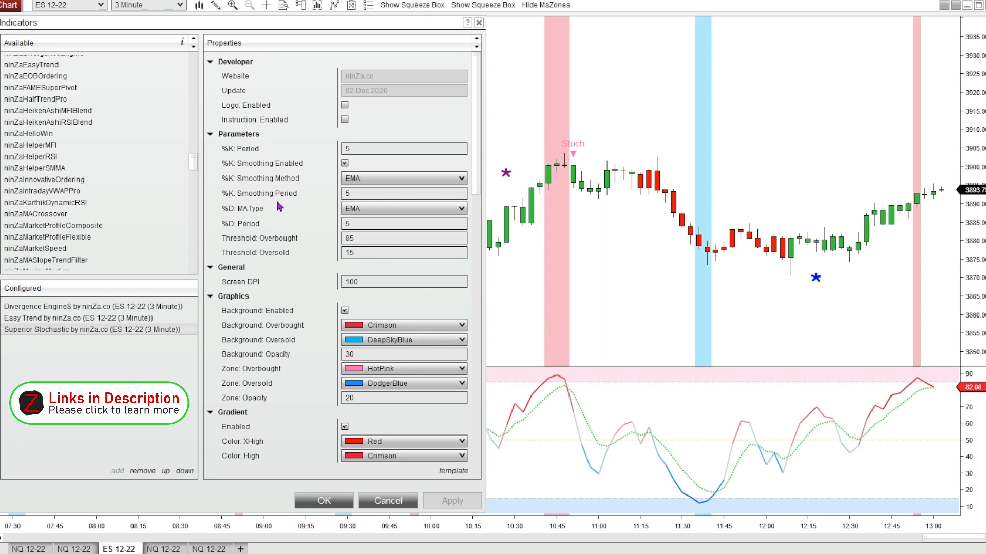
# Review the Superior Stochastic gradient, alert and marker properties, then dismiss the Indicators dialog
pyautogui.click(403, 148)
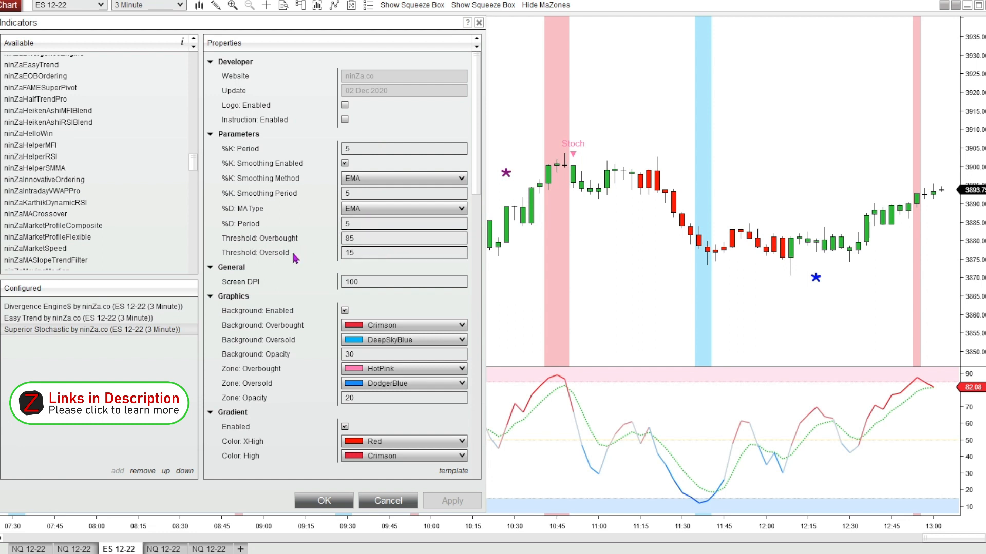
pyautogui.click(404, 238)
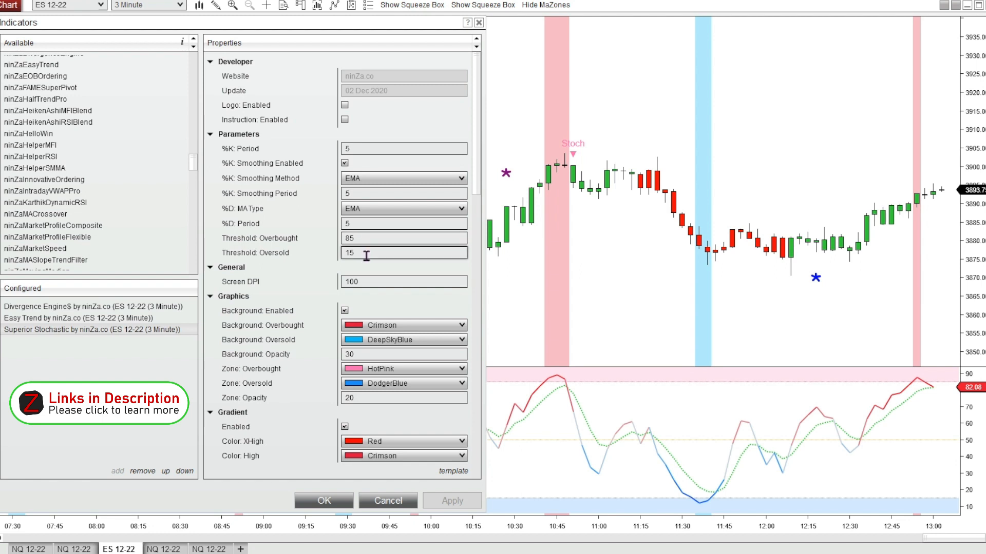
pyautogui.moveTo(316, 237)
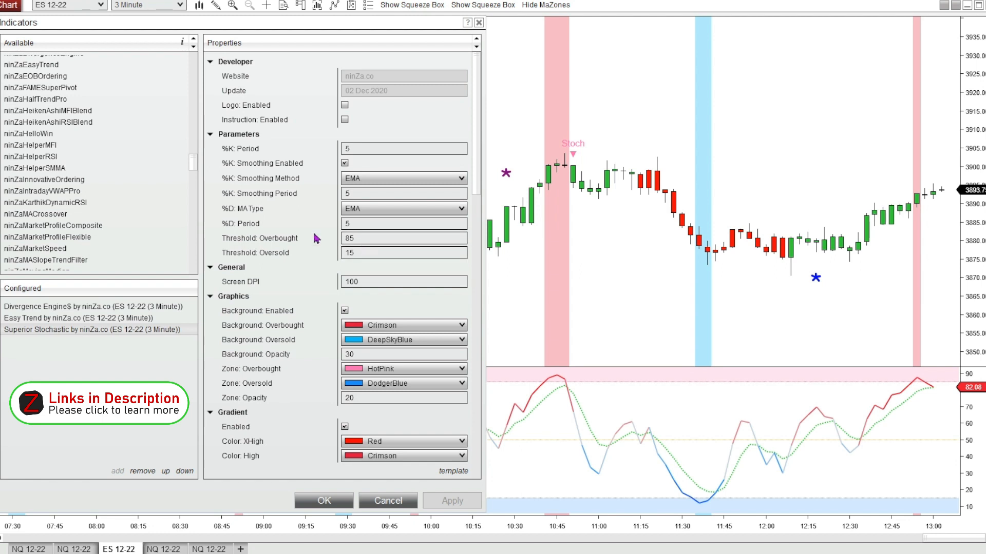
pyautogui.moveTo(292, 332)
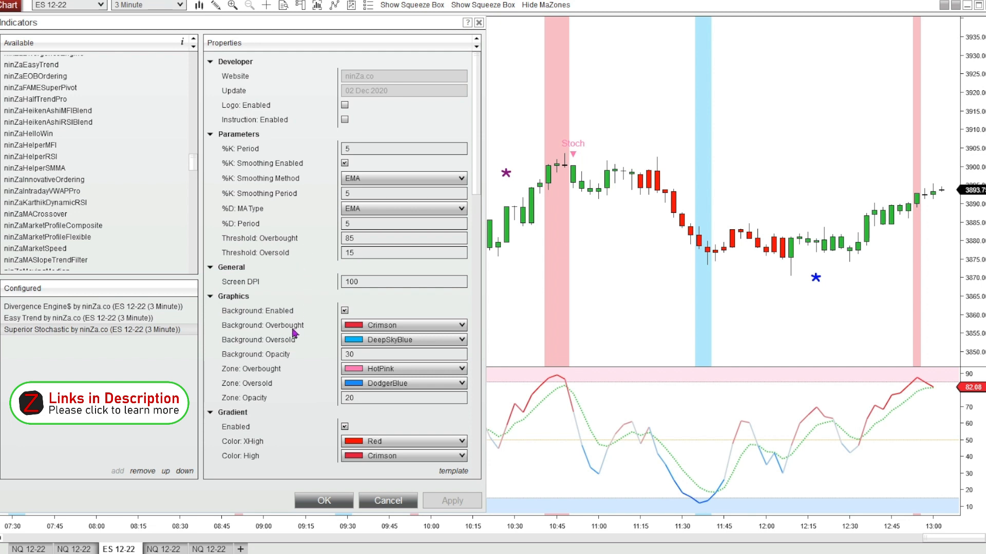
pyautogui.scroll(-3)
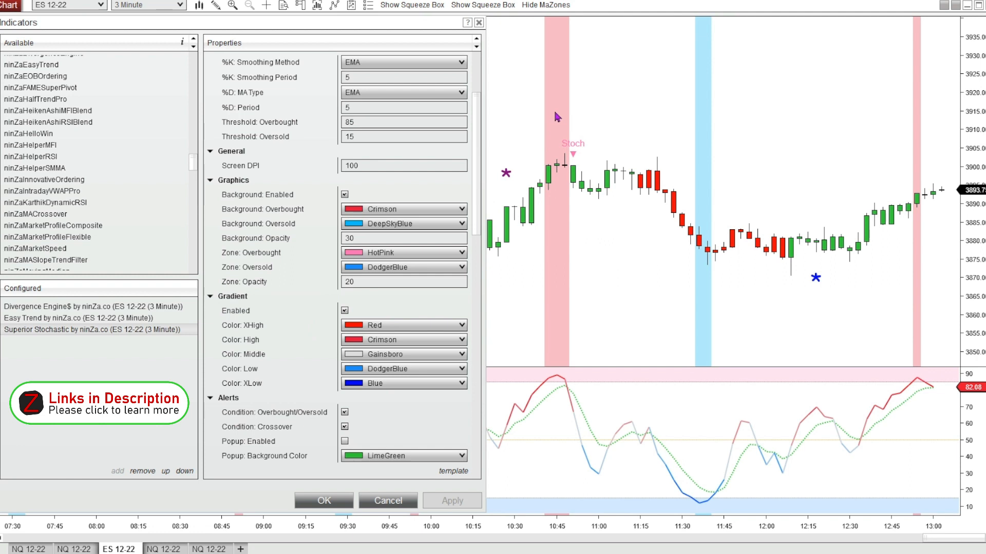
pyautogui.moveTo(592, 371)
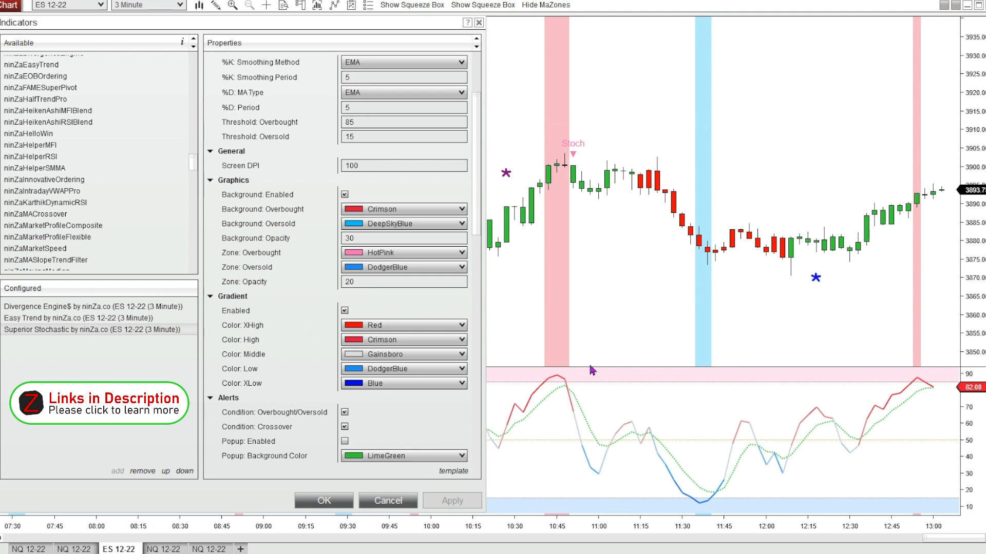
pyautogui.moveTo(559, 379)
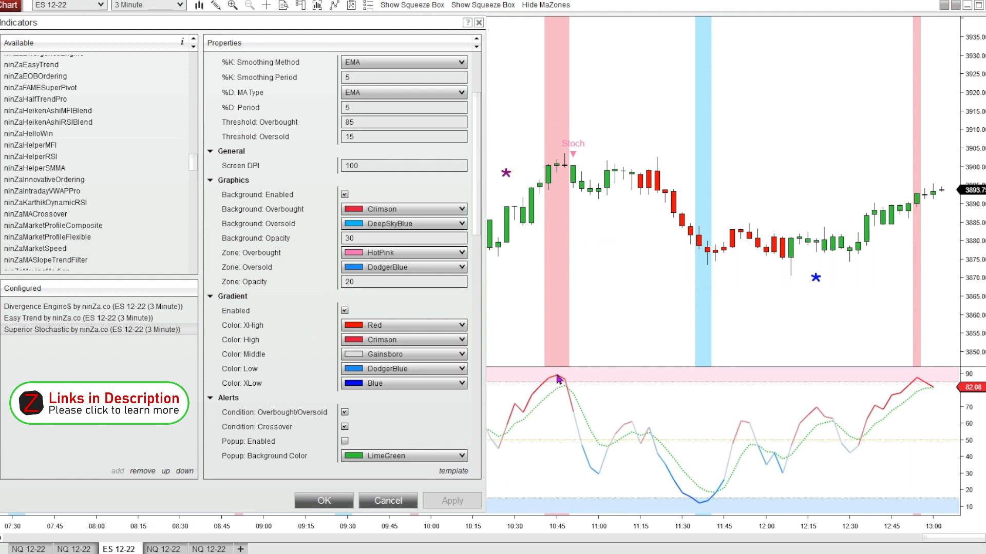
pyautogui.moveTo(710, 497)
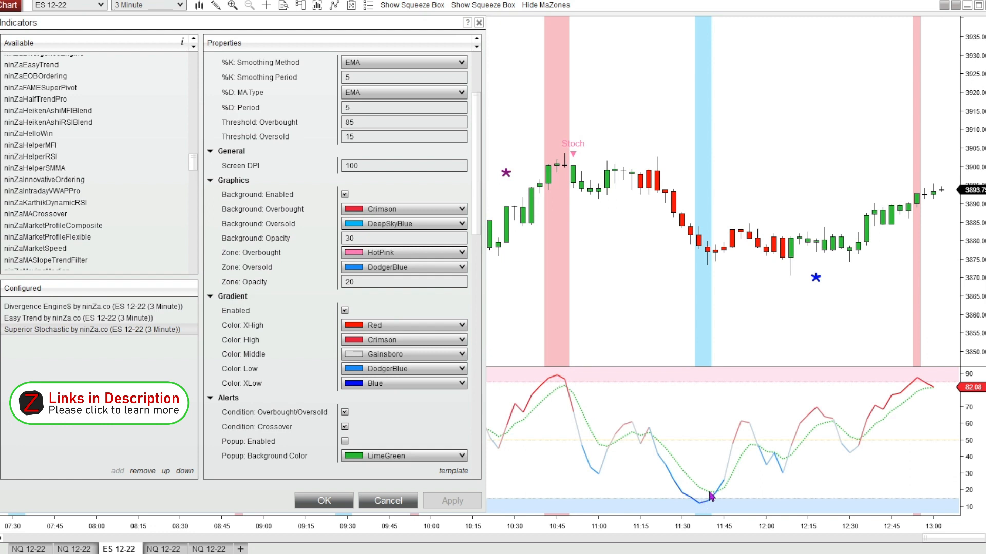
pyautogui.moveTo(271, 226)
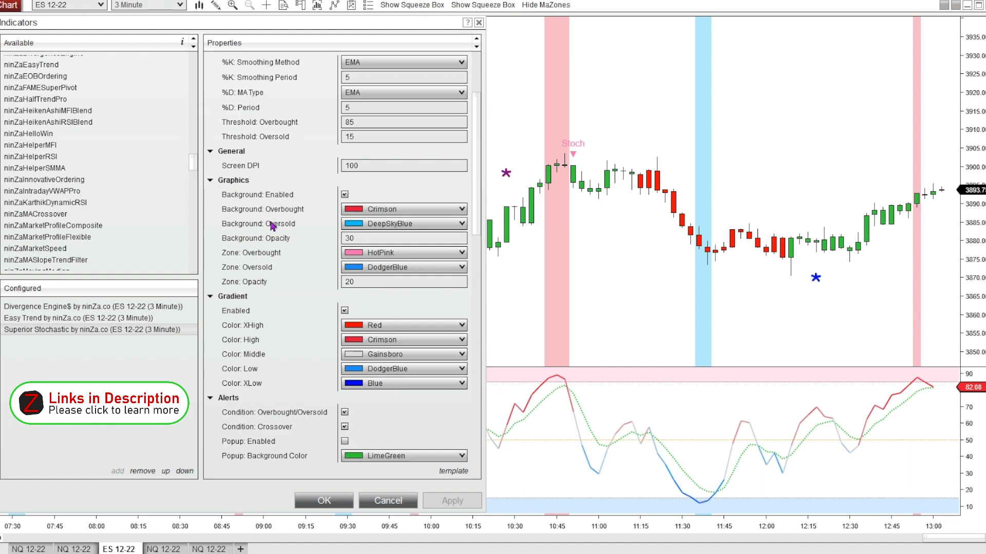
pyautogui.scroll(-3)
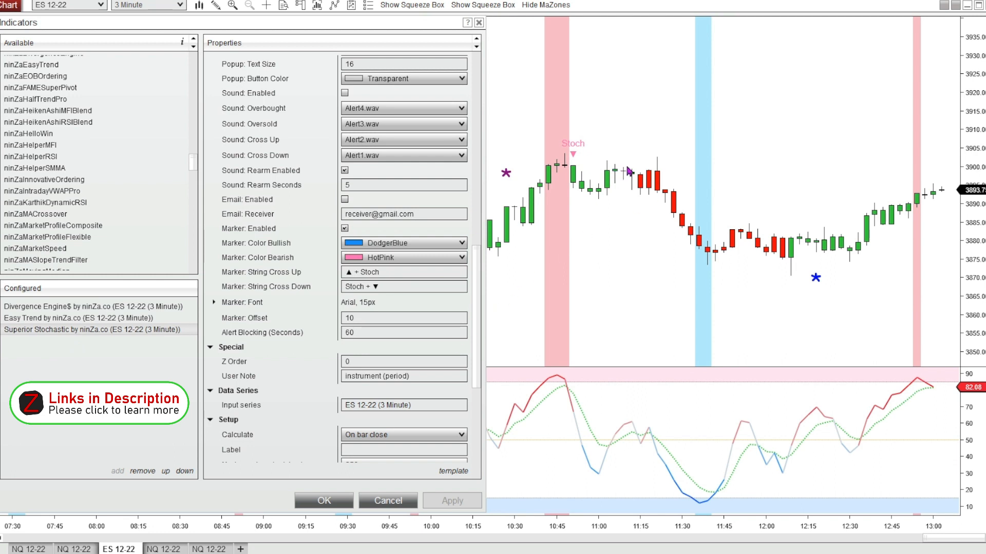
pyautogui.moveTo(732, 252)
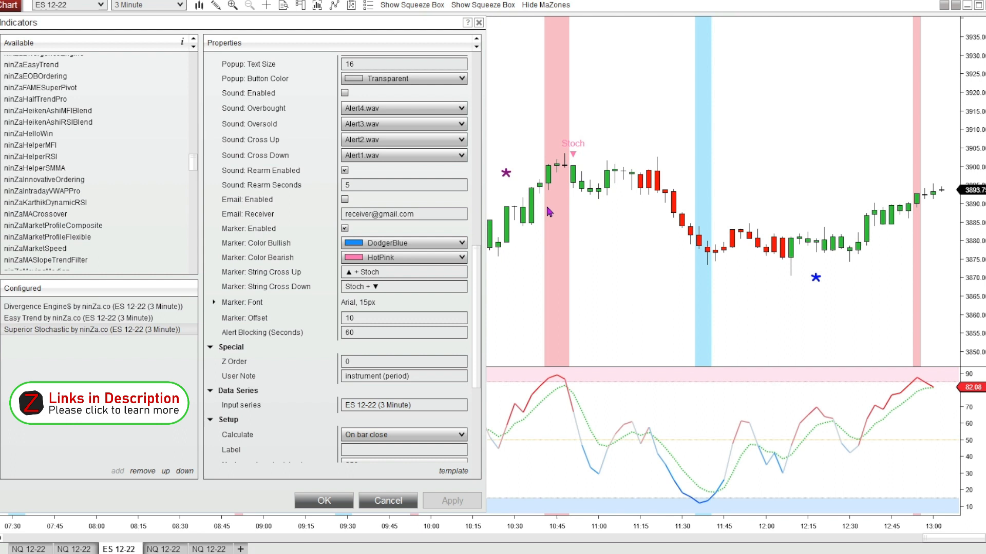
pyautogui.moveTo(657, 189)
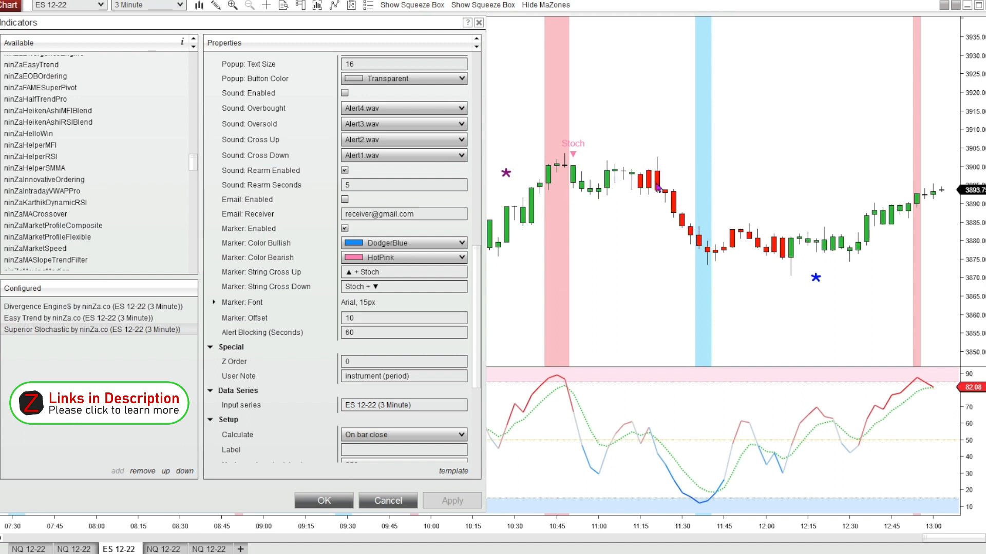
pyautogui.moveTo(107, 314)
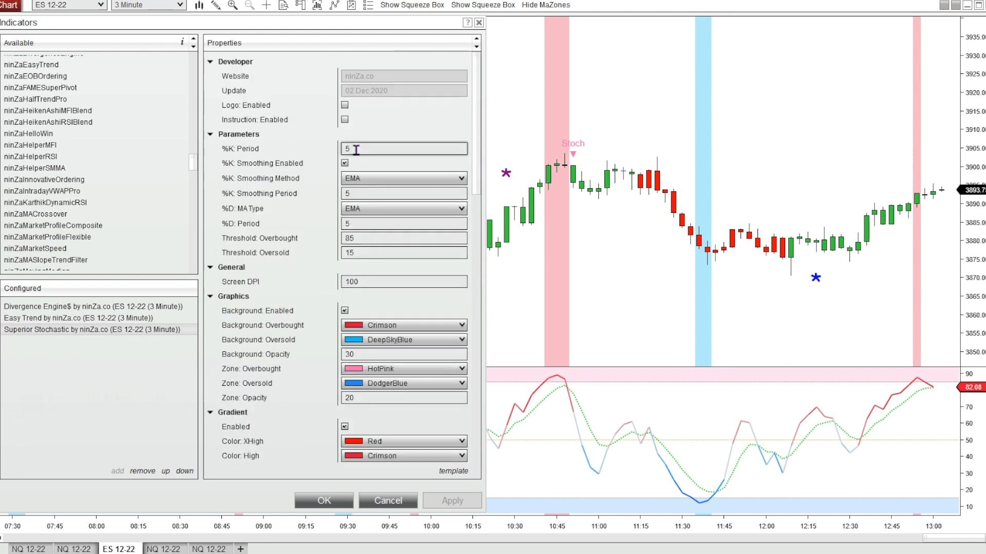
pyautogui.click(323, 501)
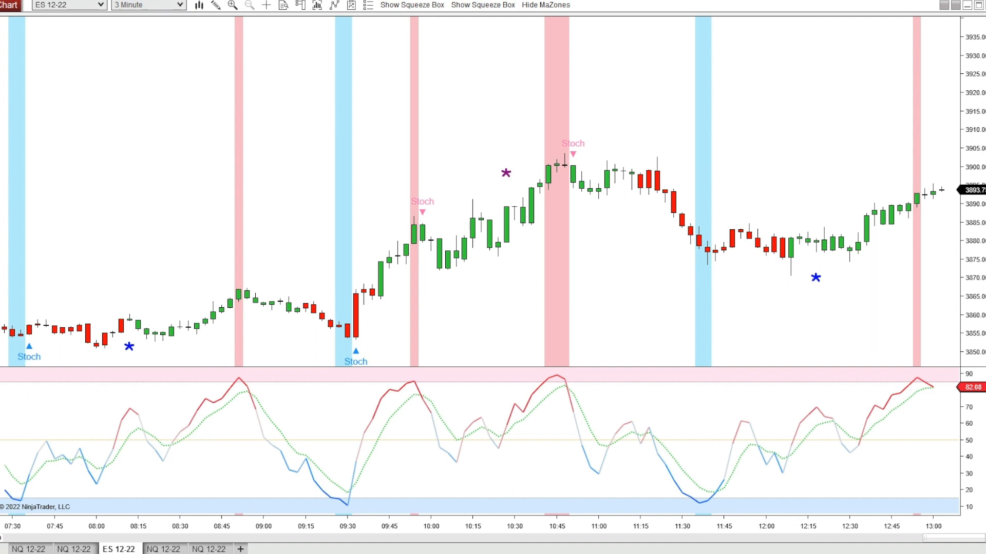
pyautogui.moveTo(16, 526)
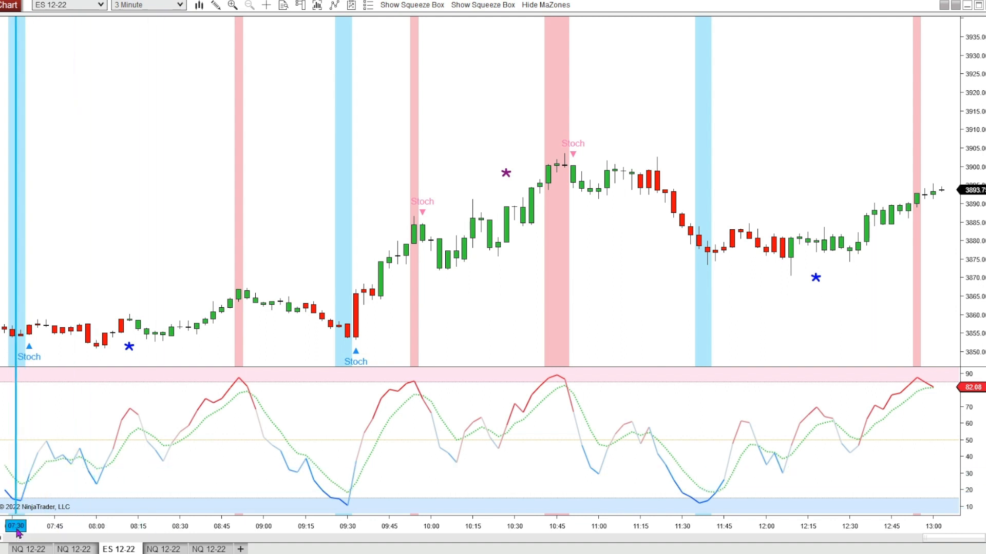
pyautogui.moveTo(32, 346)
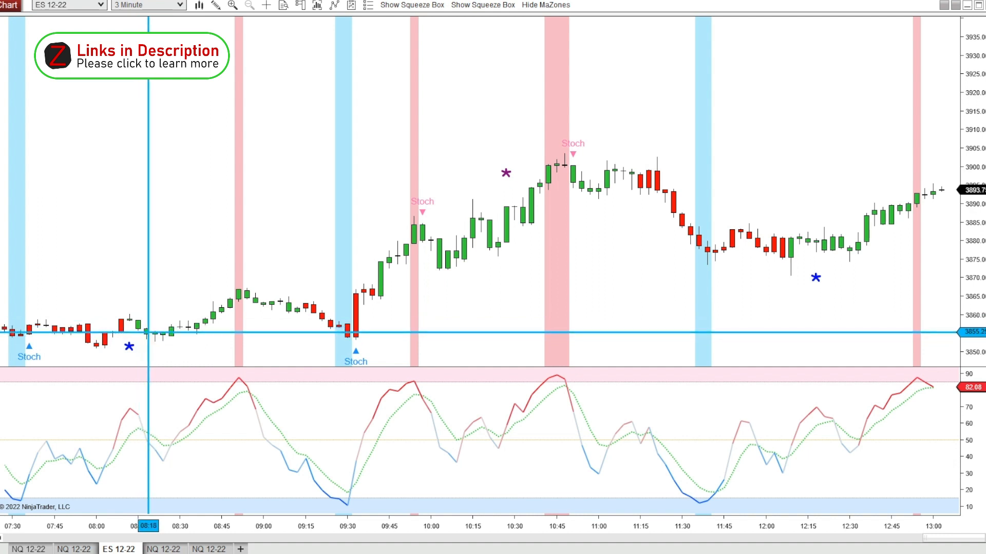
pyautogui.moveTo(167, 252)
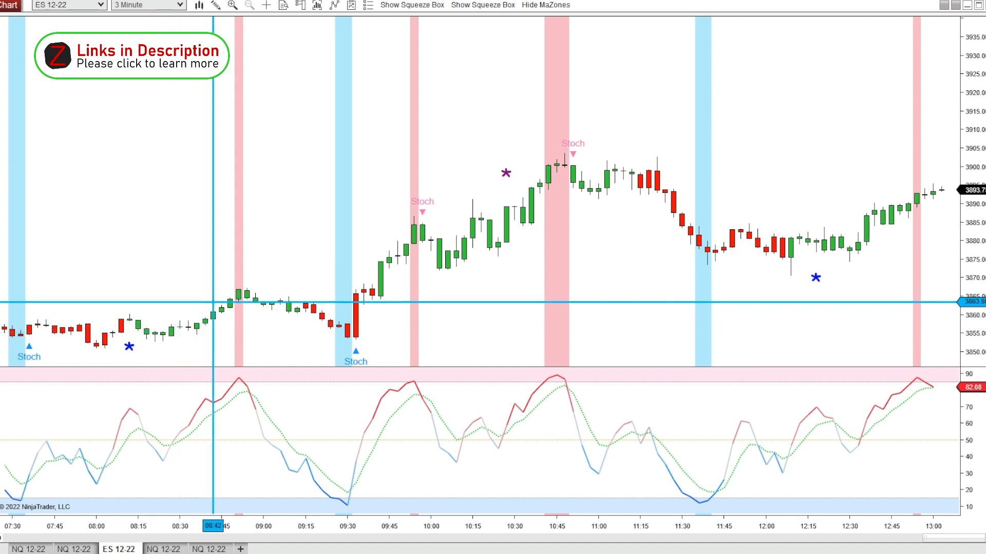
pyautogui.moveTo(208, 302)
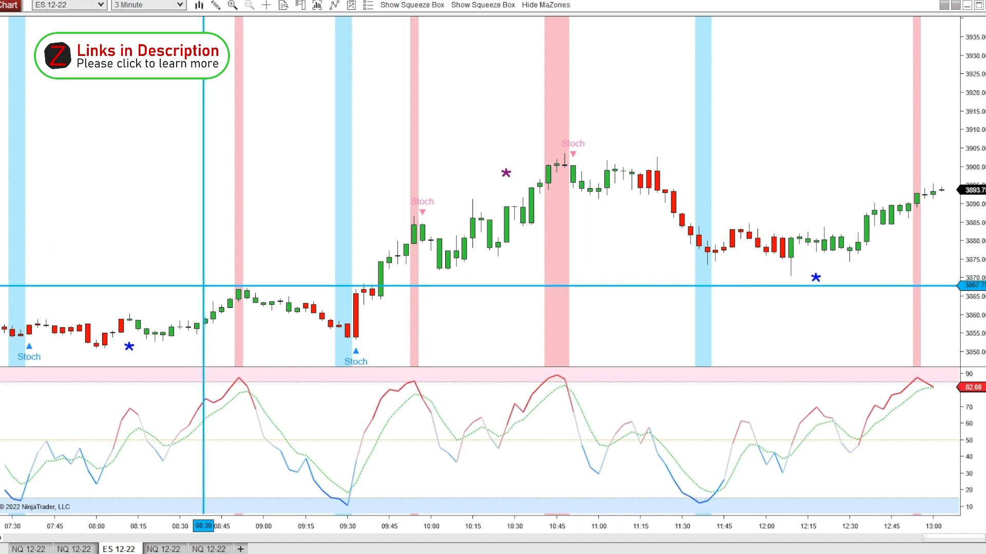
pyautogui.moveTo(235, 288)
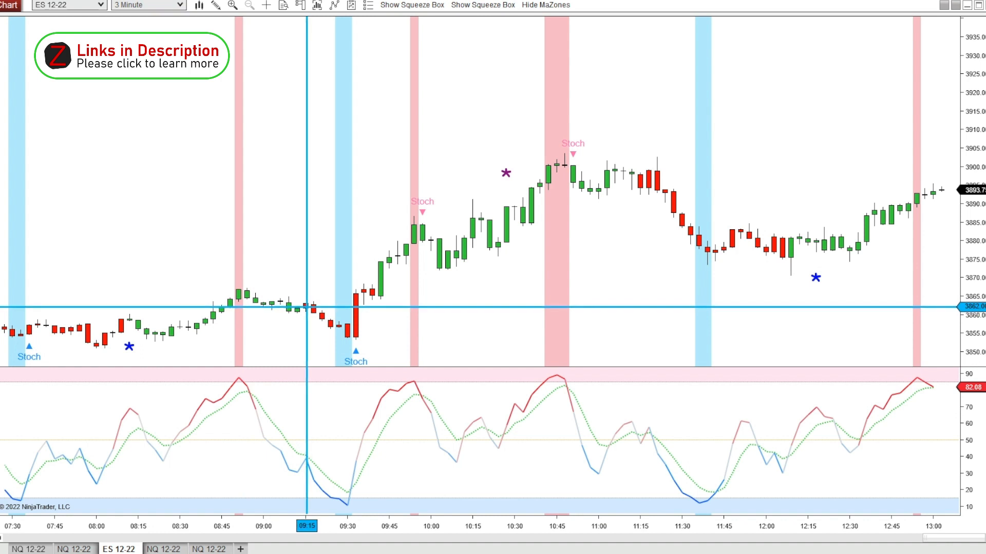
pyautogui.moveTo(309, 311)
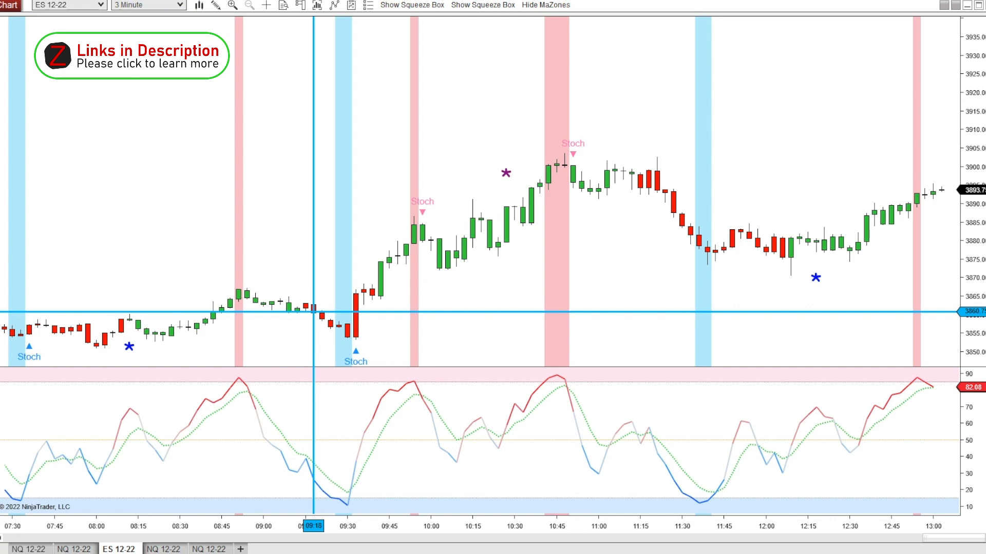
pyautogui.moveTo(325, 326)
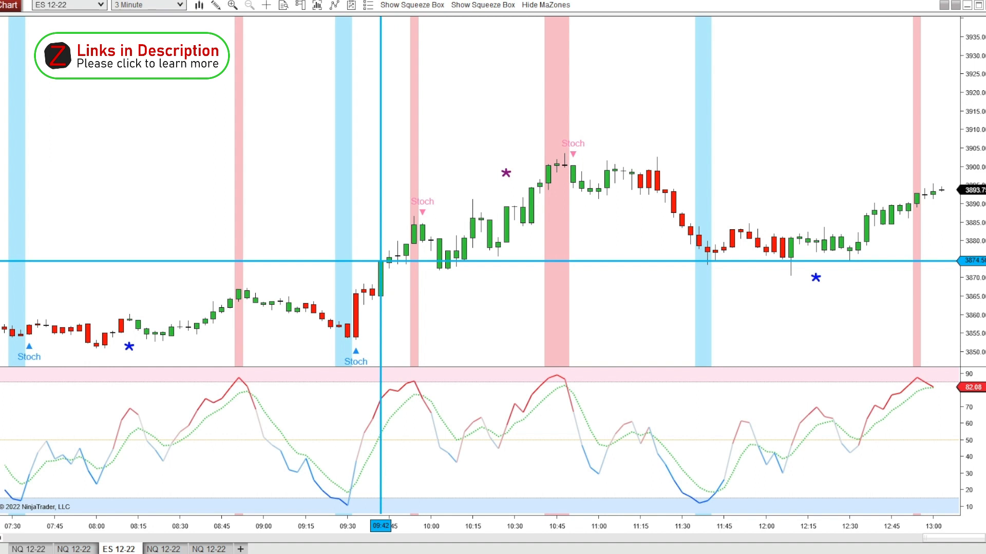
pyautogui.moveTo(390, 261)
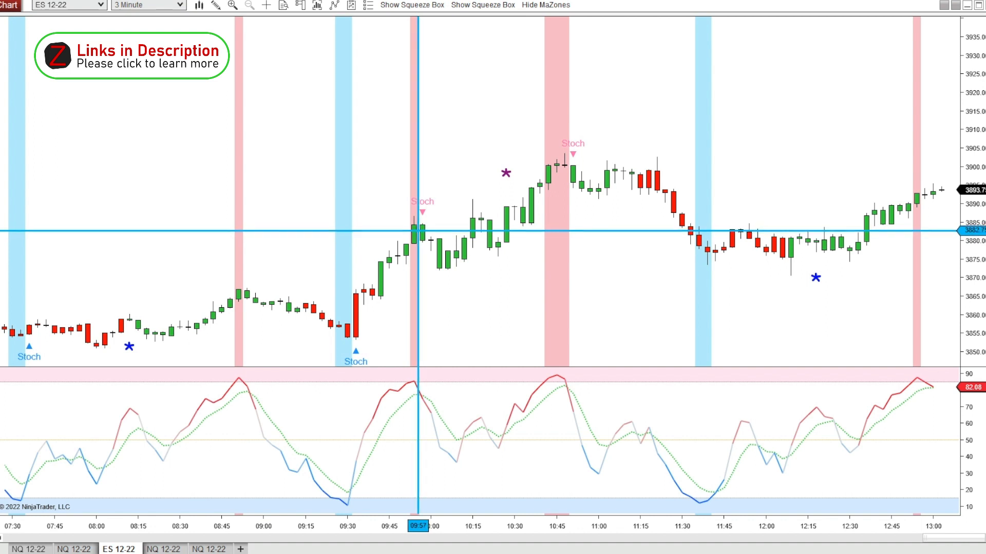
pyautogui.moveTo(437, 242)
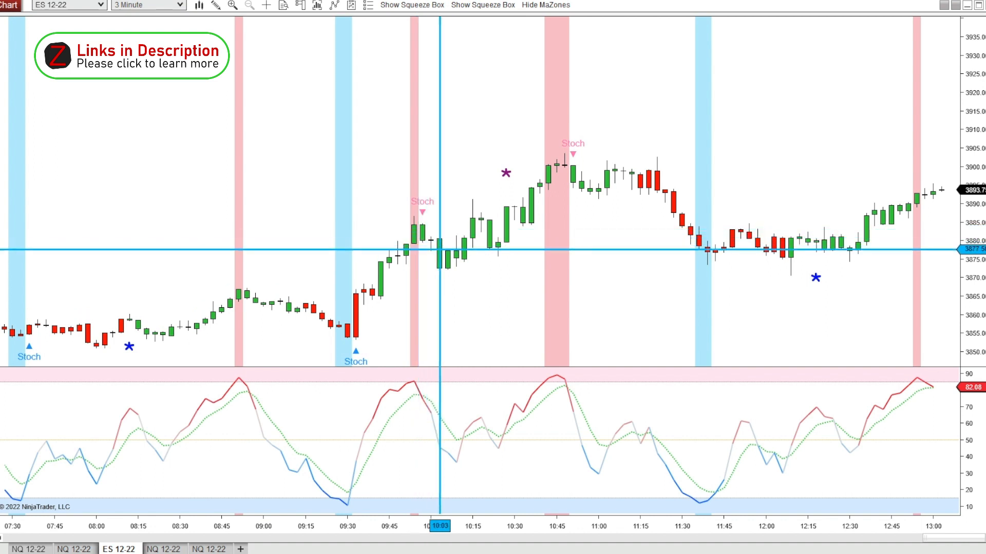
pyautogui.moveTo(420, 245)
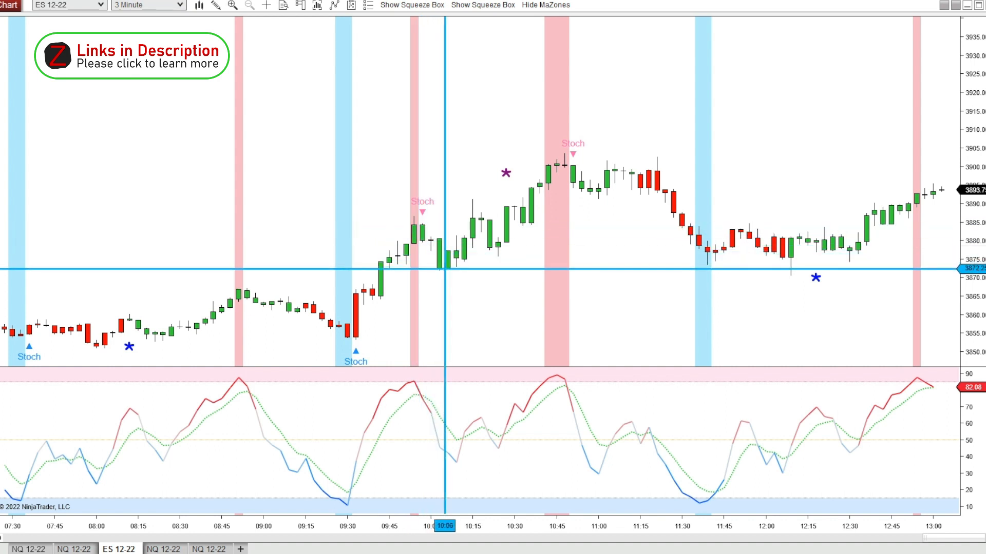
pyautogui.moveTo(492, 236)
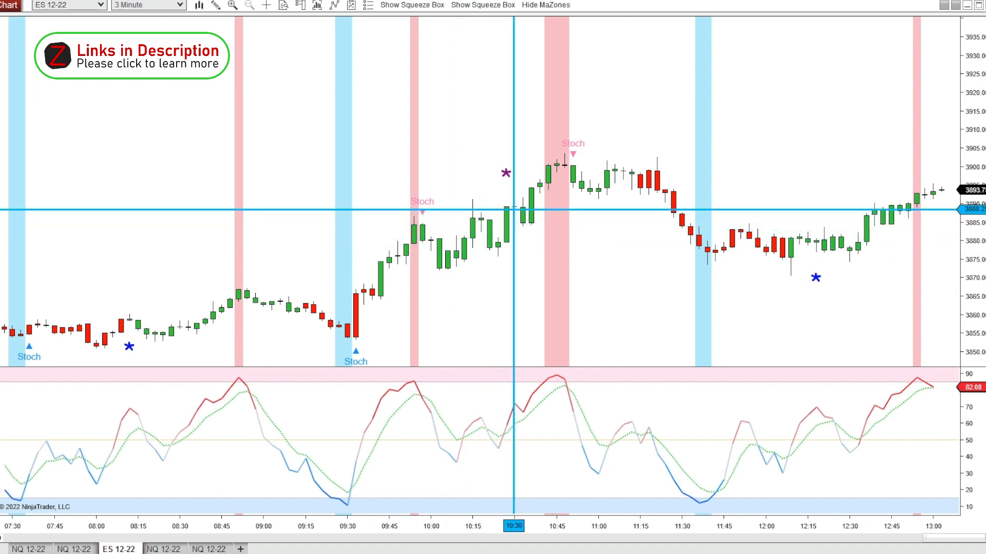
pyautogui.moveTo(507, 207)
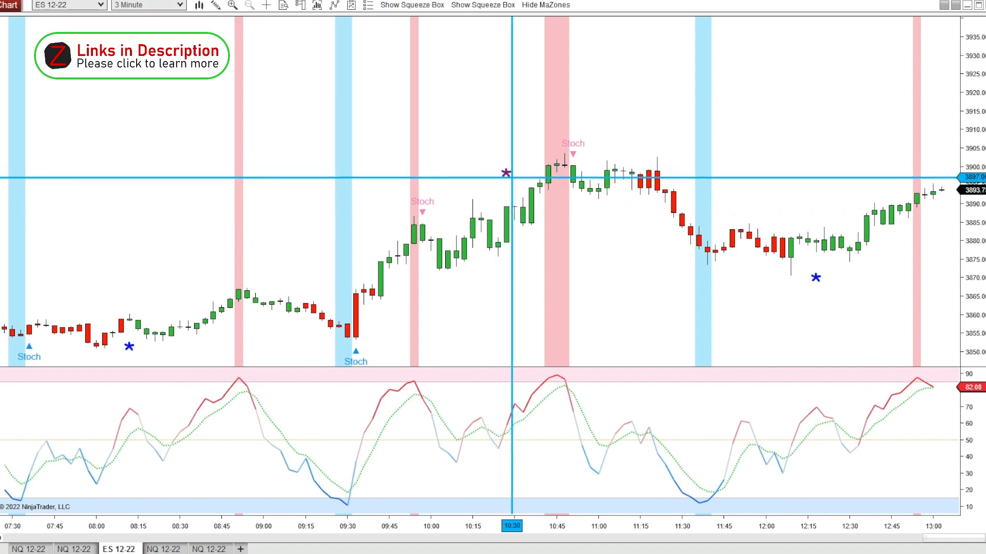
pyautogui.moveTo(523, 186)
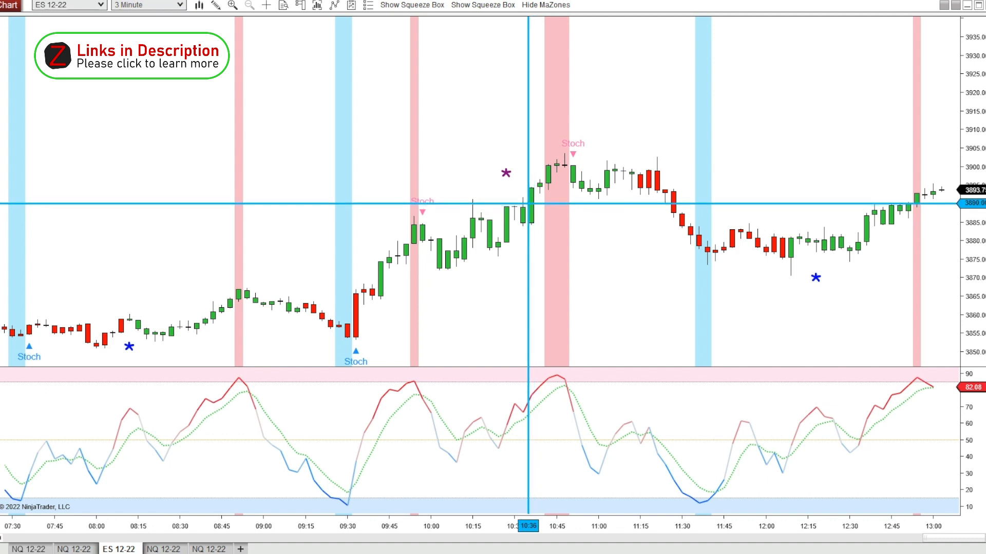
pyautogui.moveTo(553, 201)
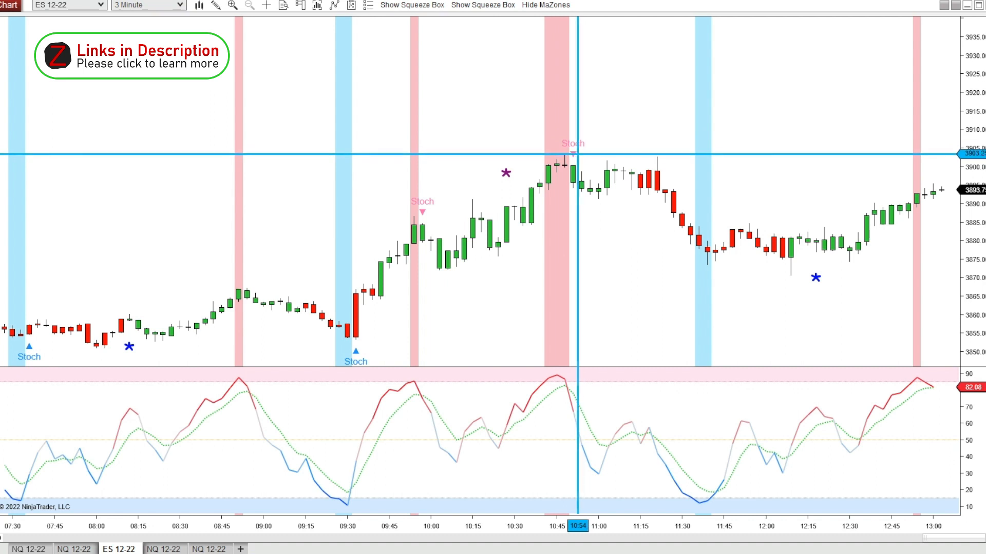
pyautogui.moveTo(571, 166)
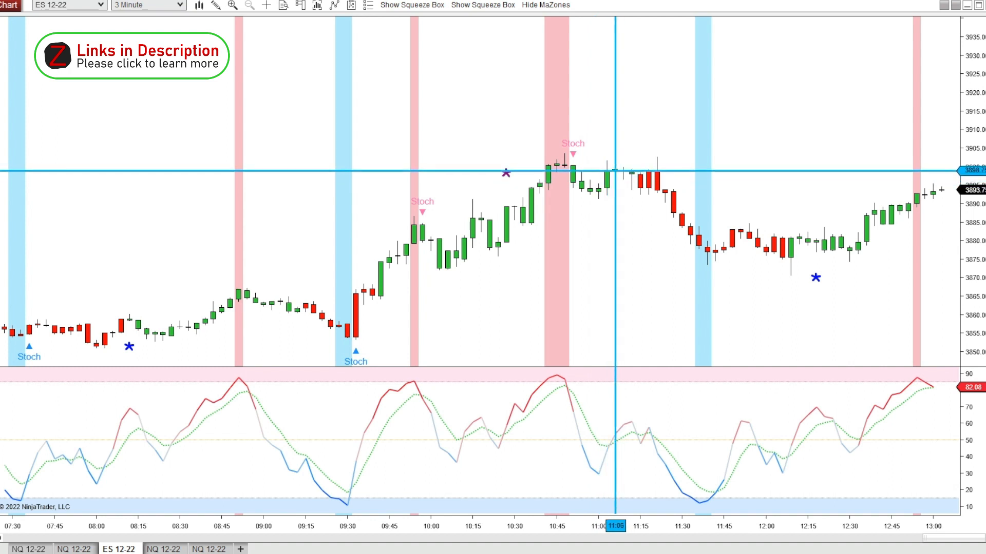
pyautogui.moveTo(650, 175)
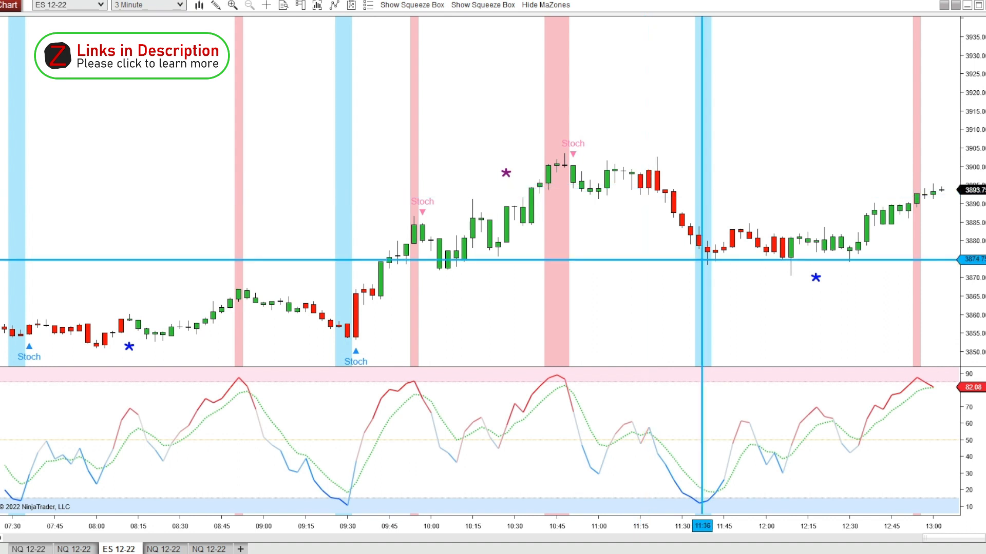
pyautogui.moveTo(699, 258)
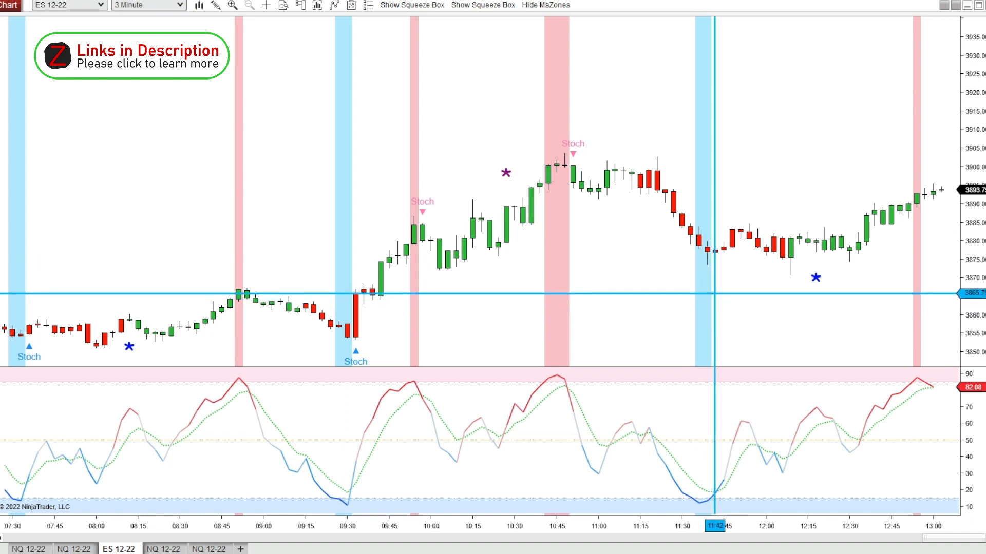
pyautogui.moveTo(713, 276); pyautogui.dragTo(713, 258)
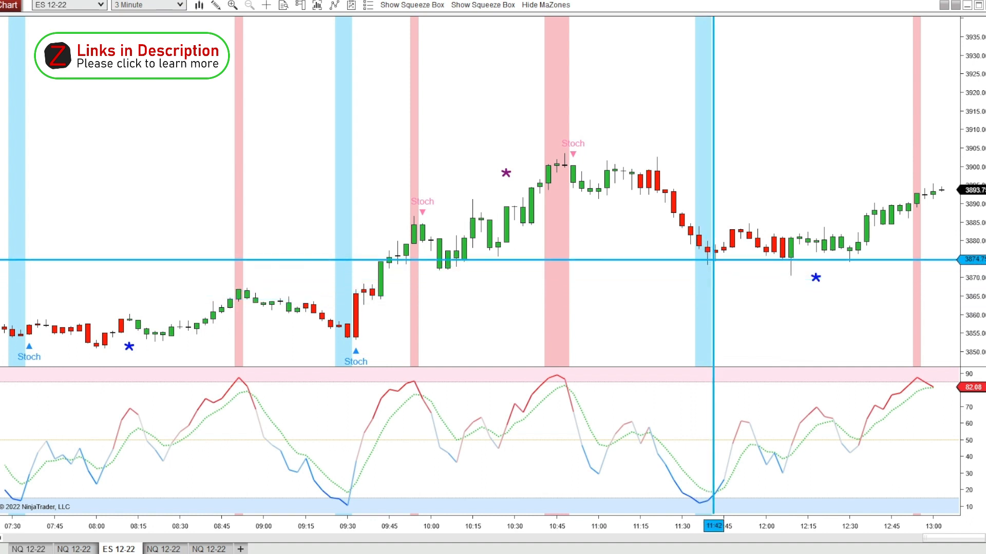
pyautogui.moveTo(758, 252)
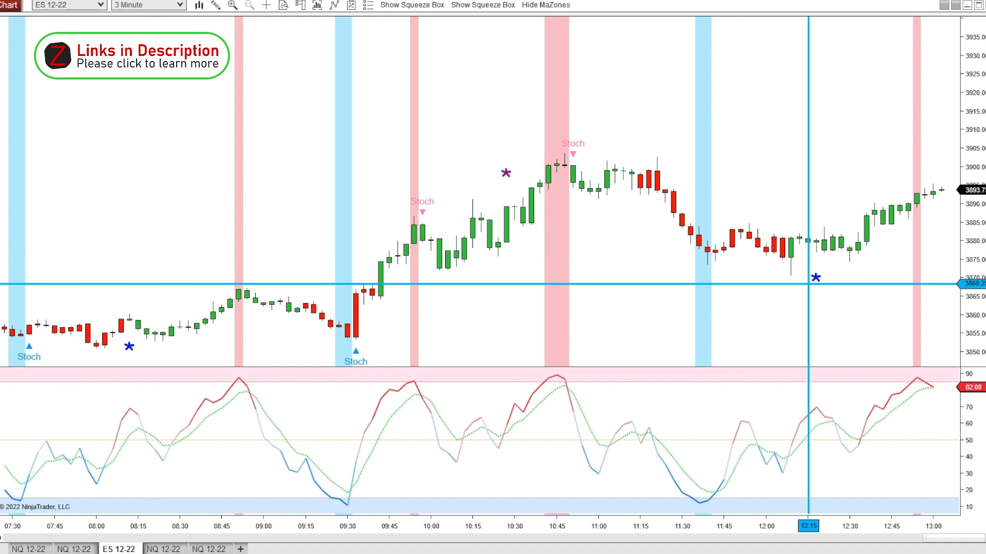
pyautogui.moveTo(805, 279)
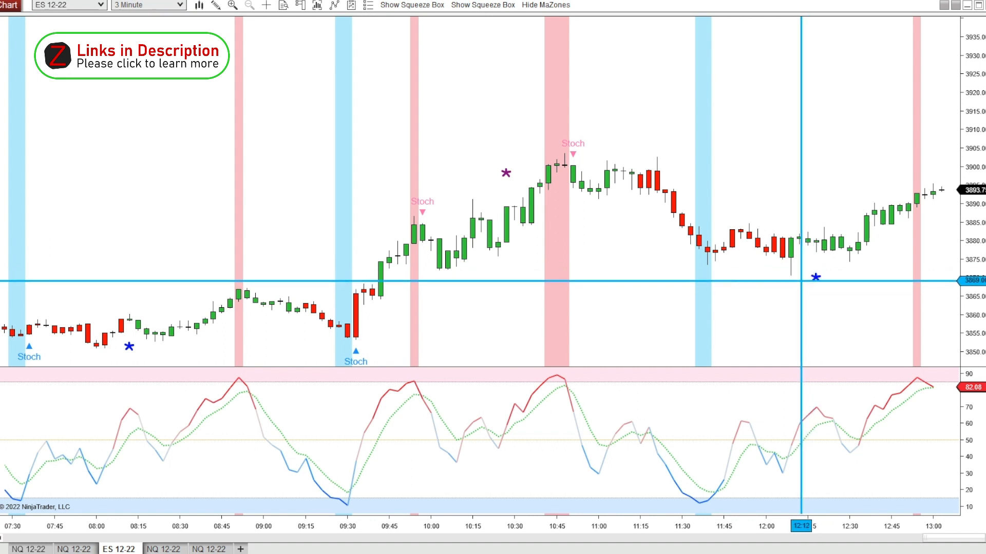
pyautogui.moveTo(814, 246)
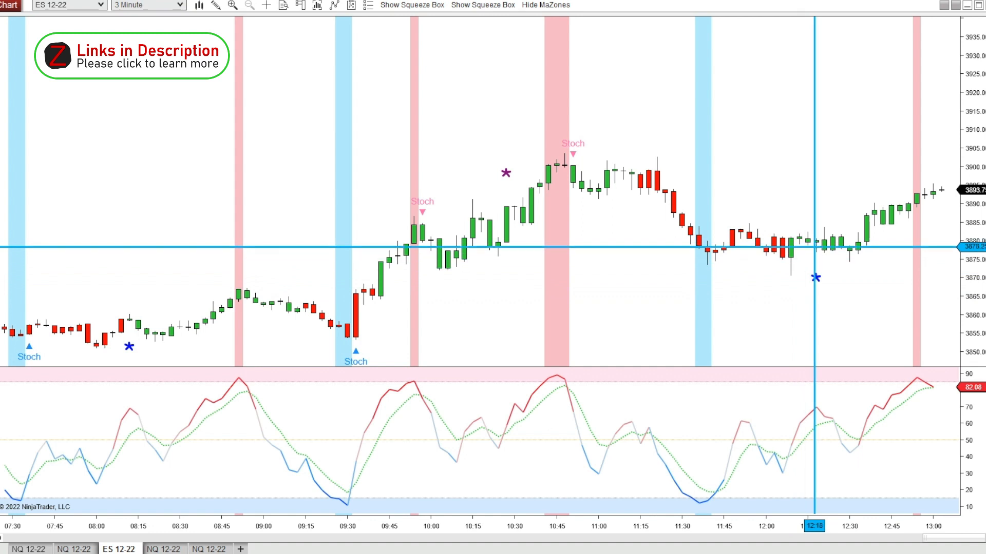
pyautogui.moveTo(866, 257)
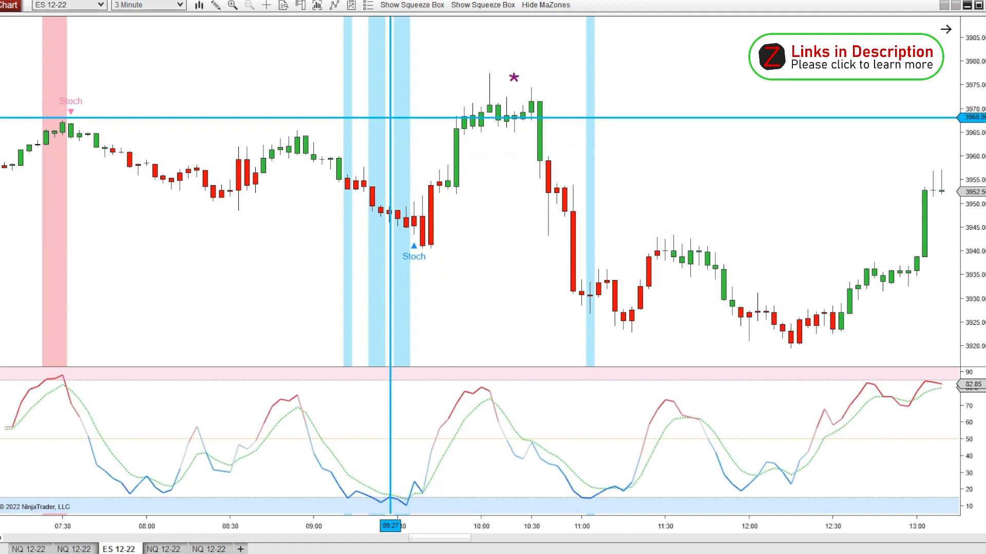
pyautogui.moveTo(376, 200)
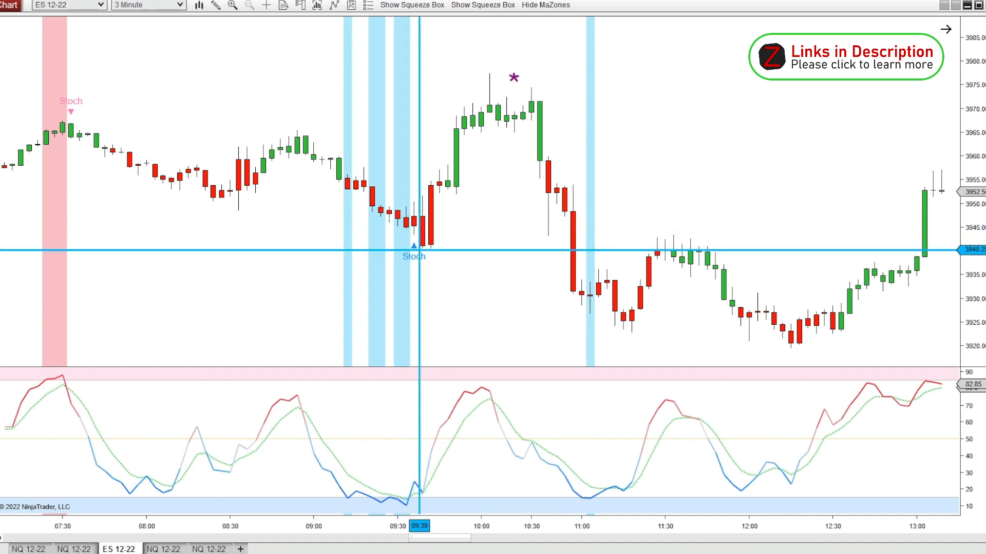
pyautogui.moveTo(414, 261)
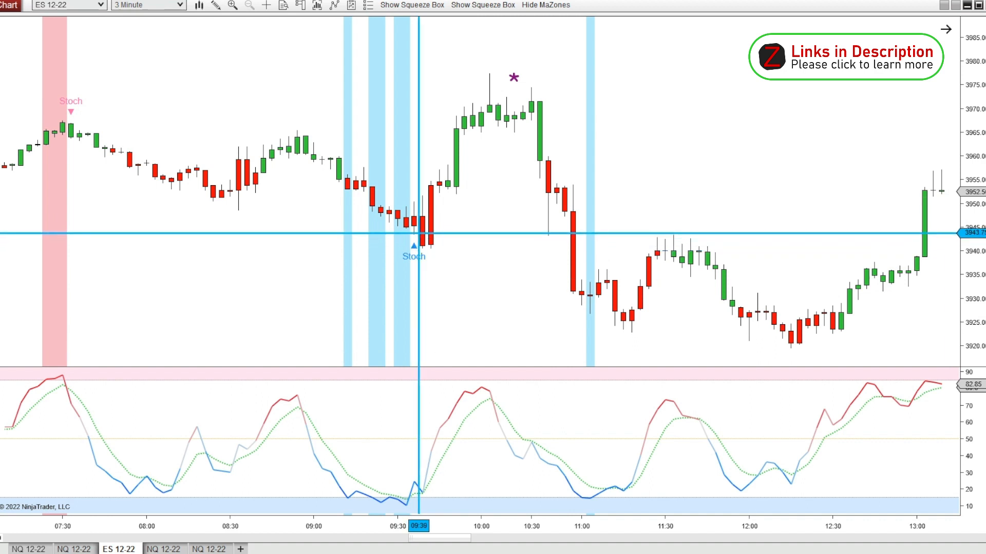
pyautogui.moveTo(447, 236)
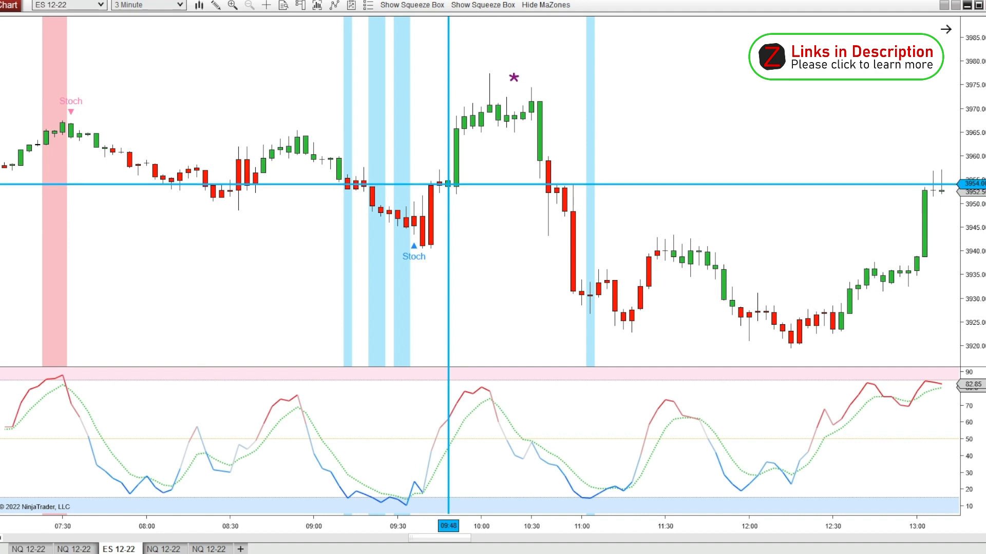
pyautogui.moveTo(448, 186)
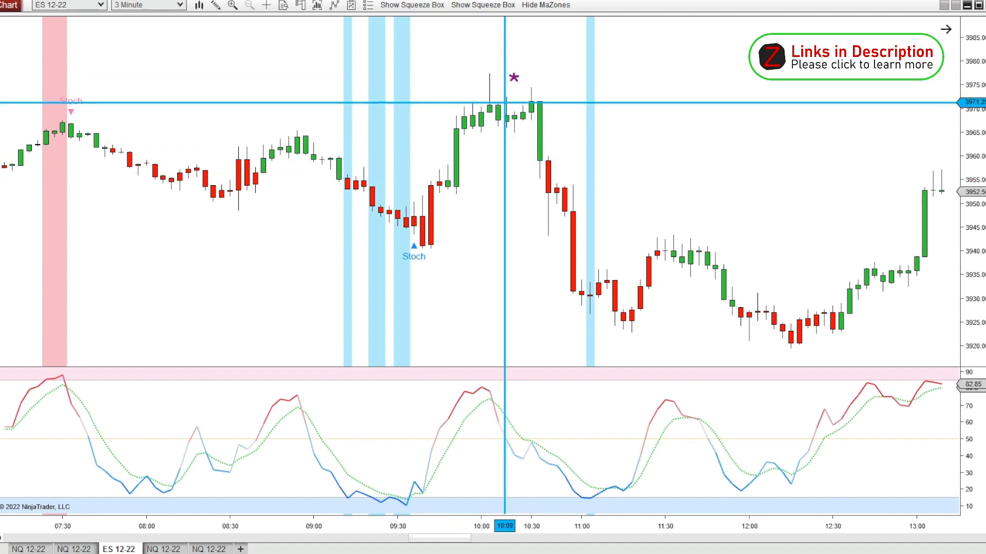
pyautogui.moveTo(511, 79)
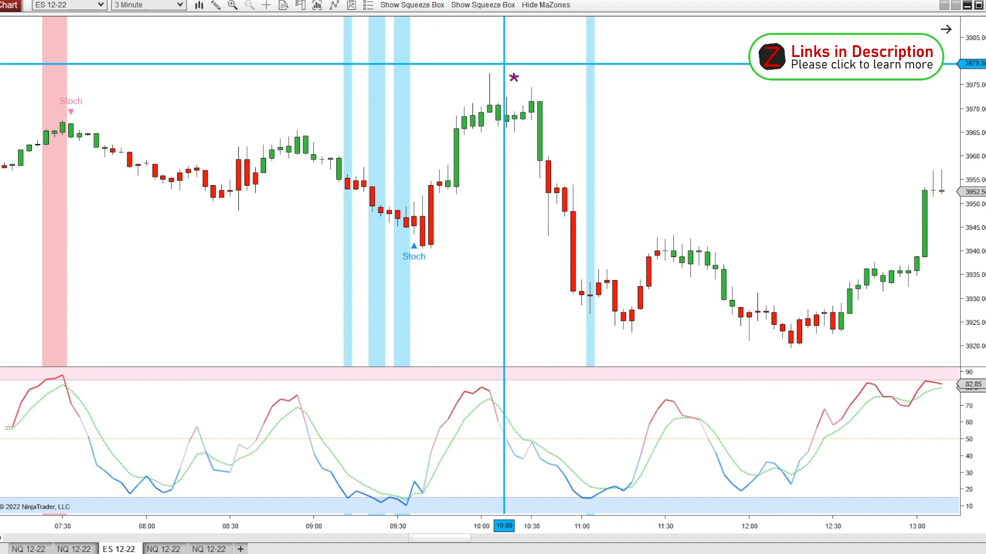
pyautogui.moveTo(464, 527)
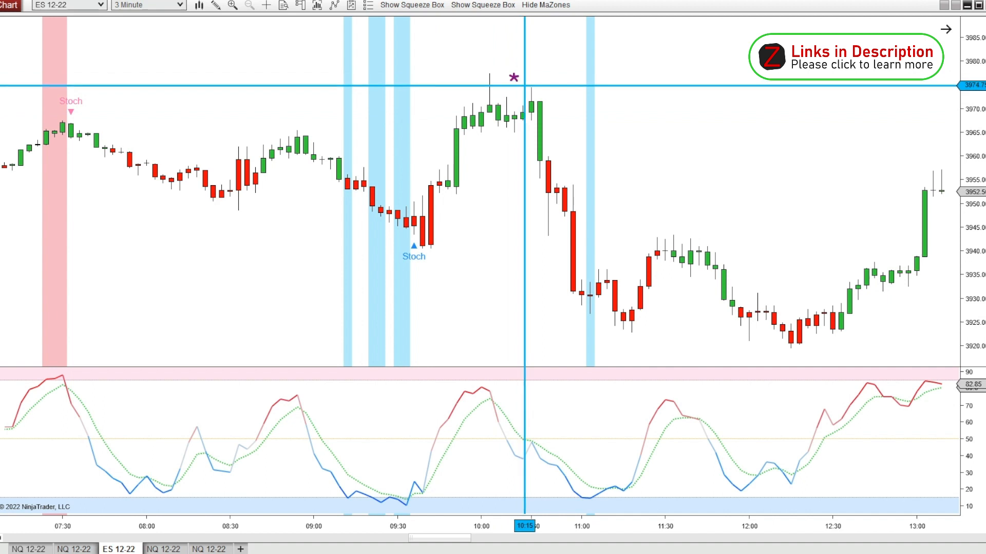
pyautogui.moveTo(547, 187)
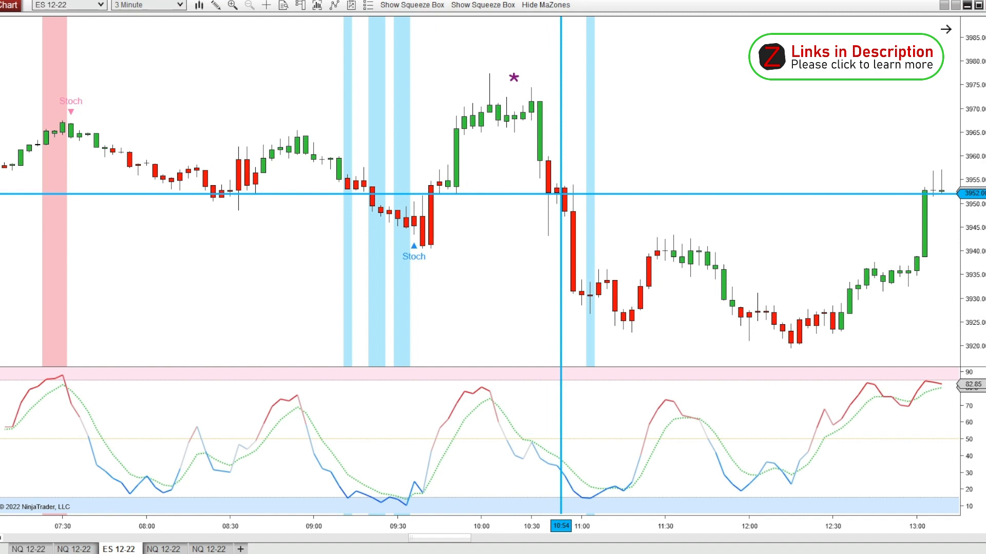
pyautogui.moveTo(581, 293)
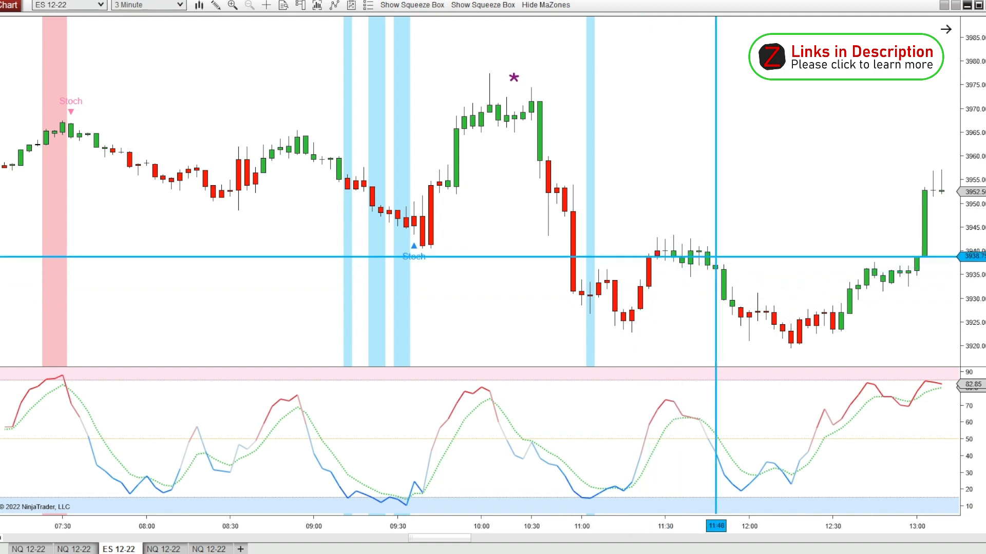
pyautogui.moveTo(721, 258)
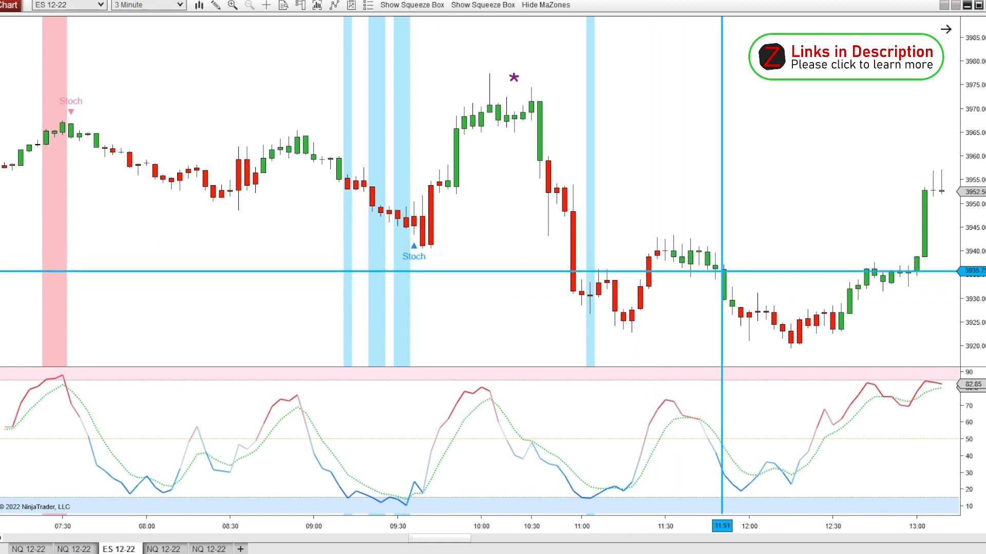
pyautogui.moveTo(698, 262)
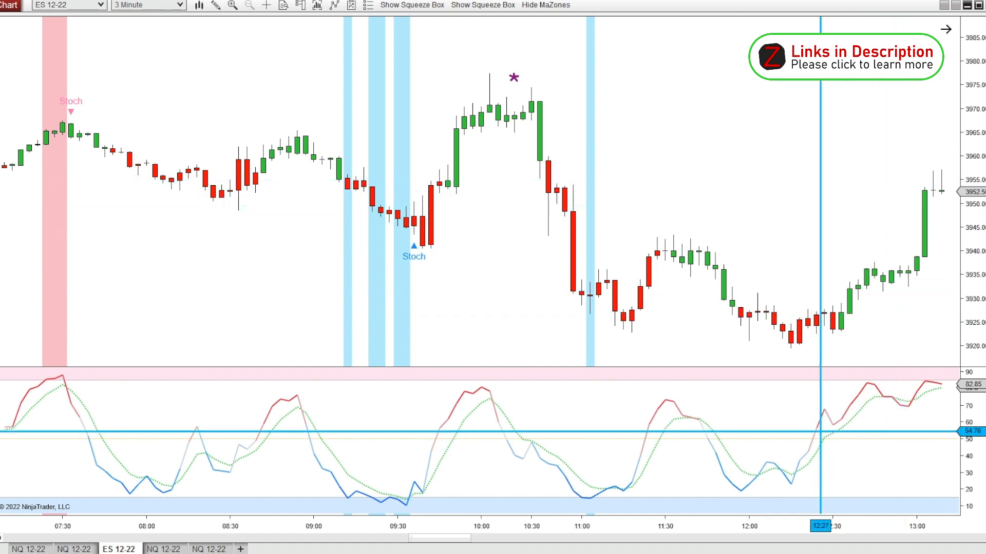
# Switch the ES chart interval to 60 Minute bars spanning Sep 15 to Sep 18
pyautogui.click(146, 5)
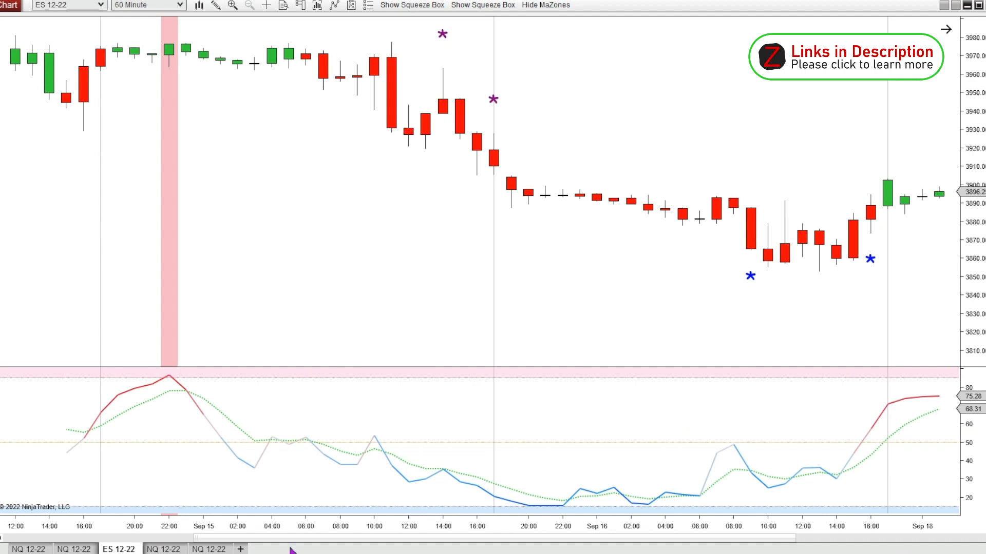
pyautogui.moveTo(239, 137)
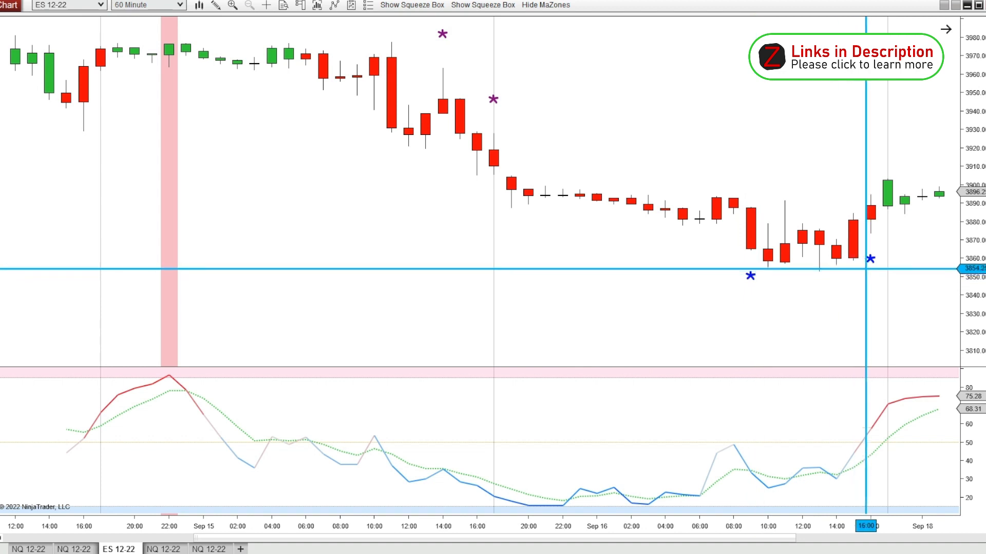
pyautogui.moveTo(594, 189)
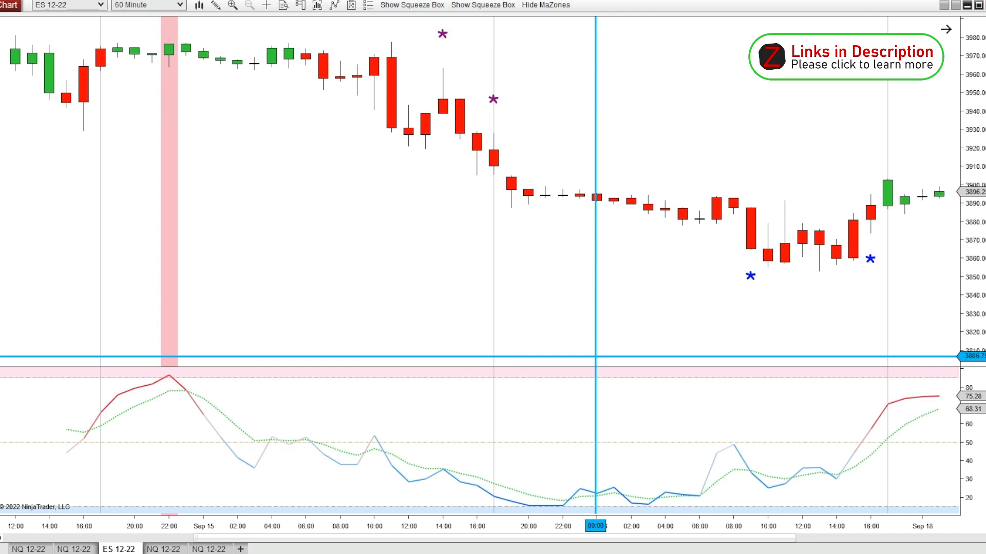
pyautogui.moveTo(177, 258)
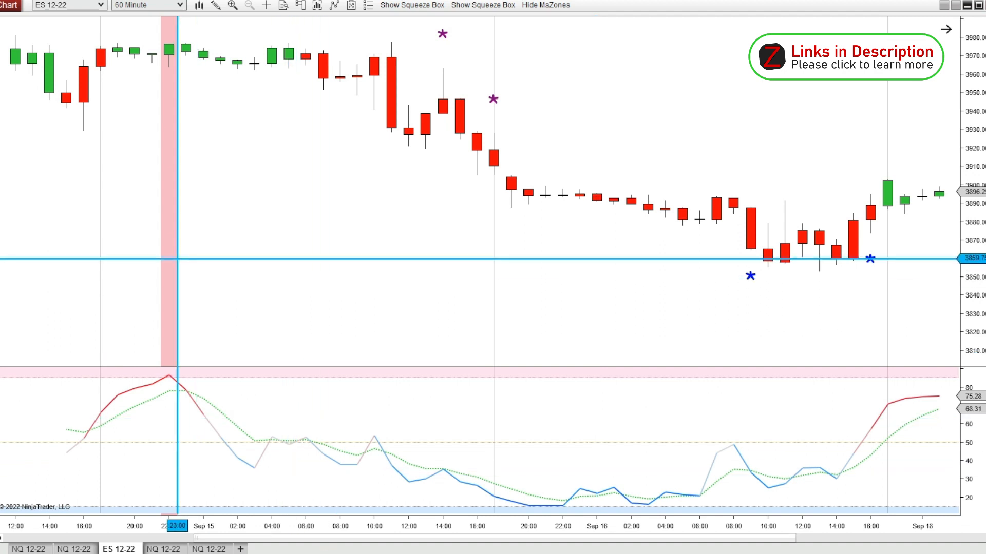